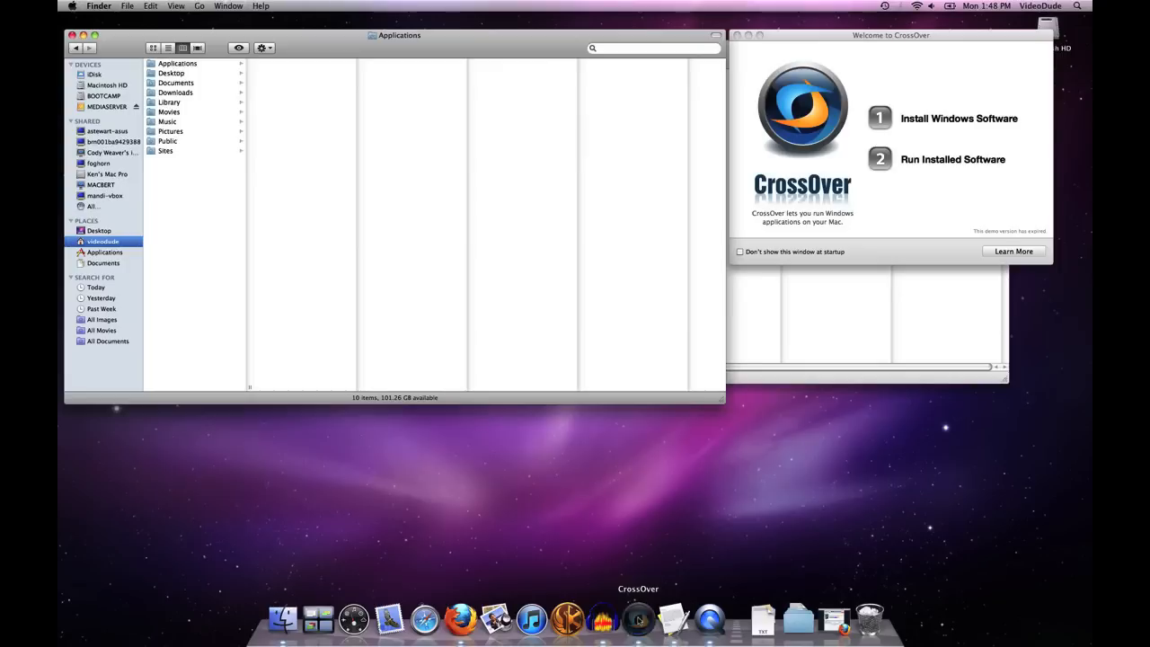
# Bring CrossOver to the front and reach its Configure menu
pyautogui.click(637, 618)
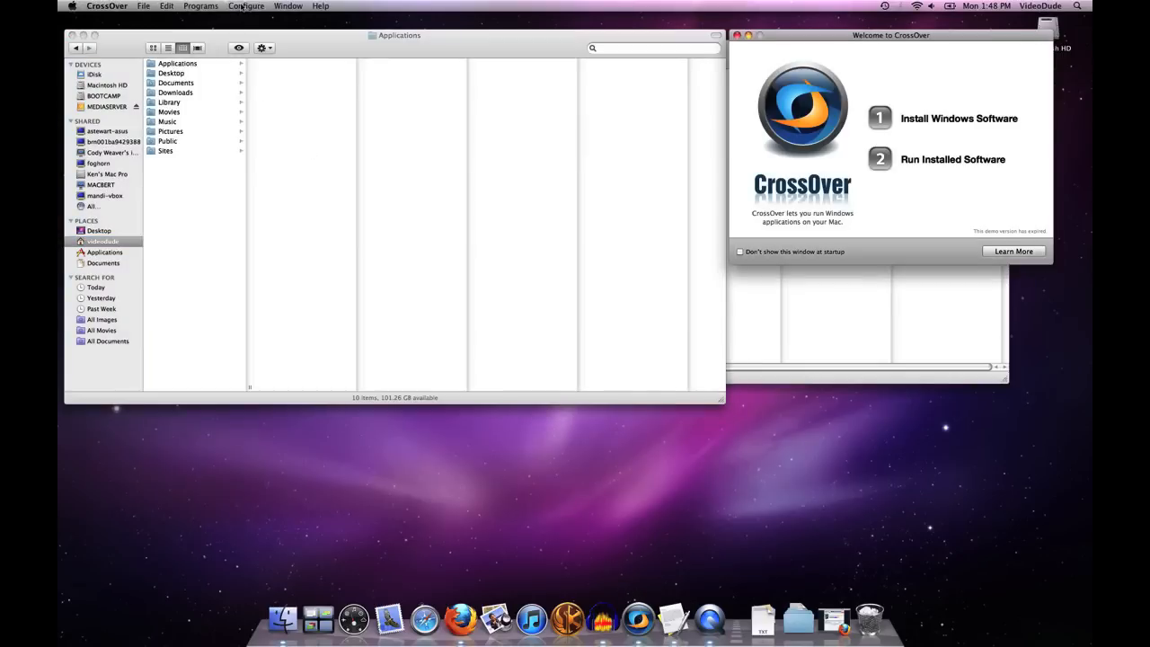
pyautogui.click(245, 6)
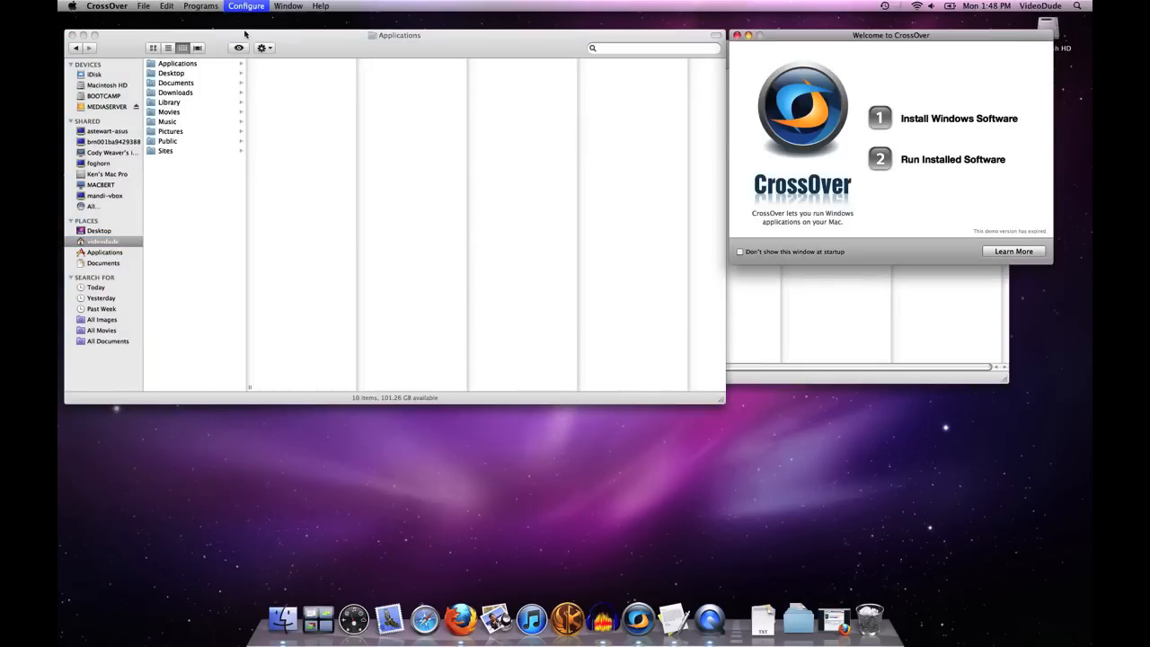
# Manage Bottles window with the Microsoft Office 2010 bottle selected, listing its Office apps
pyautogui.click(245, 5)
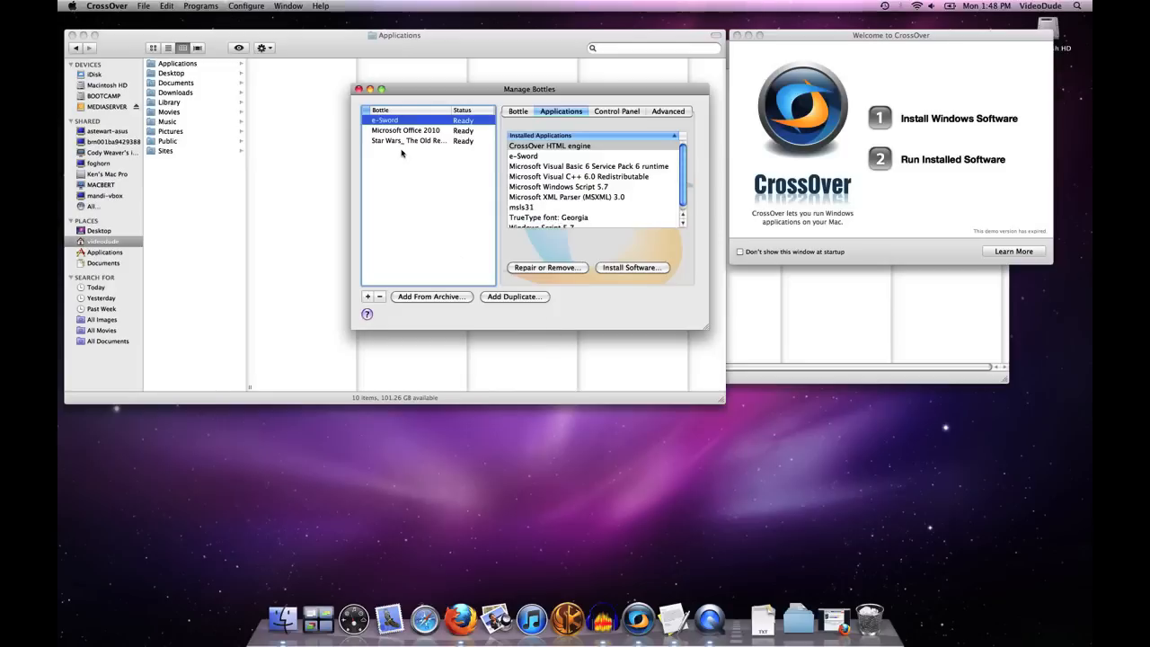
pyautogui.click(406, 130)
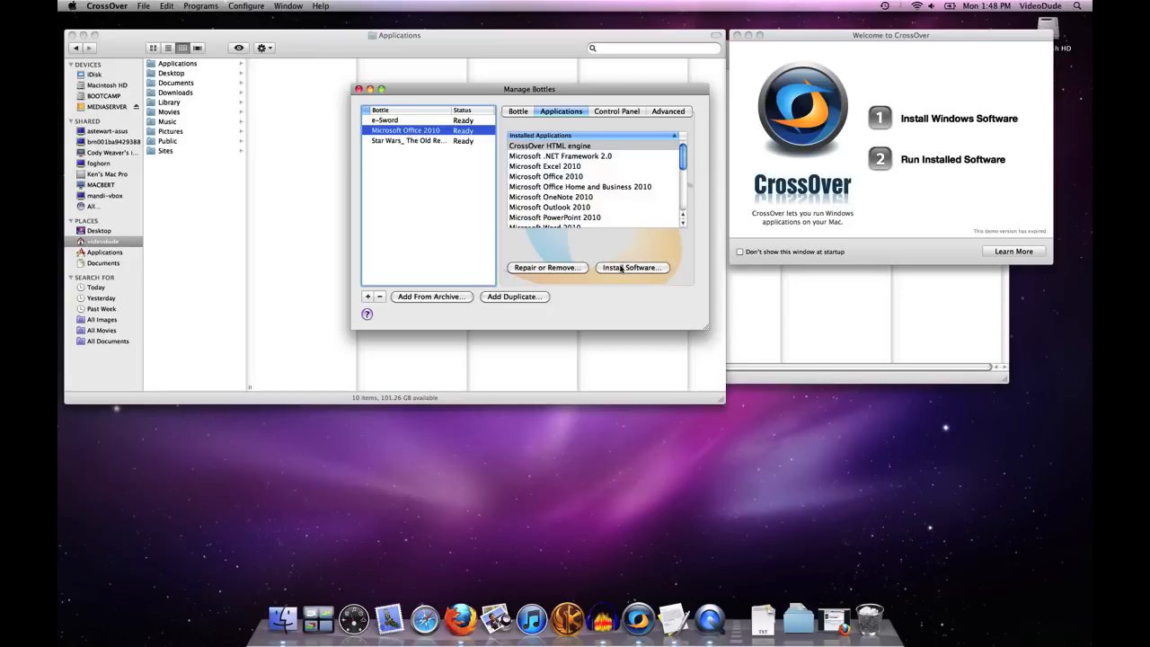
pyautogui.click(632, 267)
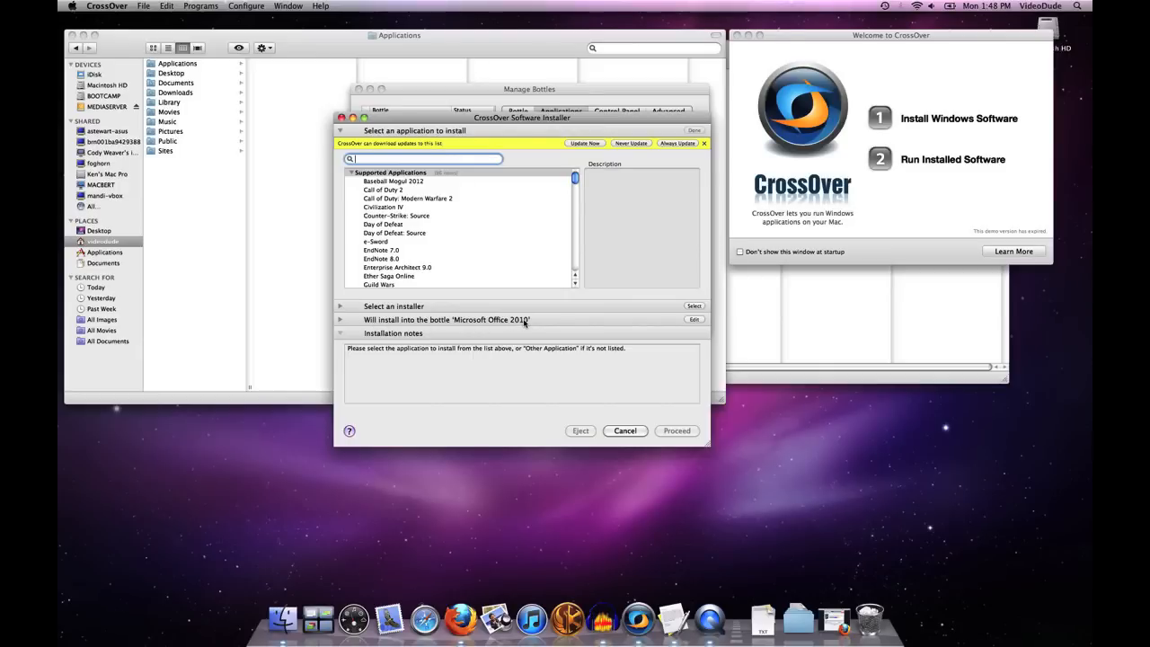
pyautogui.moveTo(555, 358)
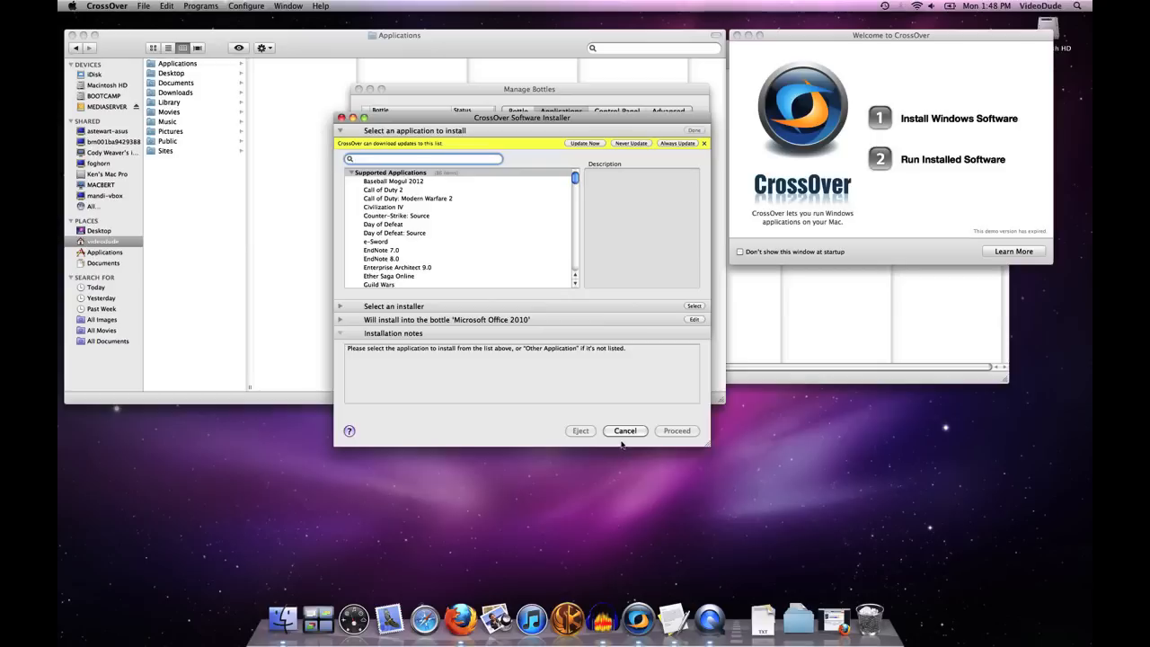
pyautogui.click(624, 430)
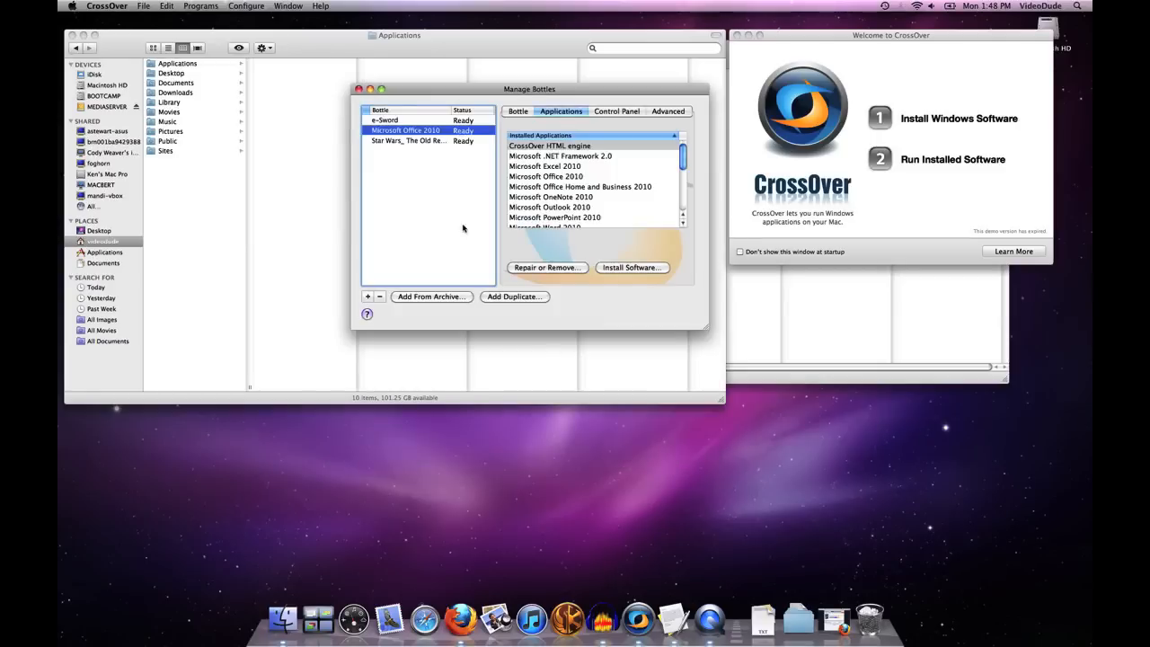
pyautogui.moveTo(647, 135)
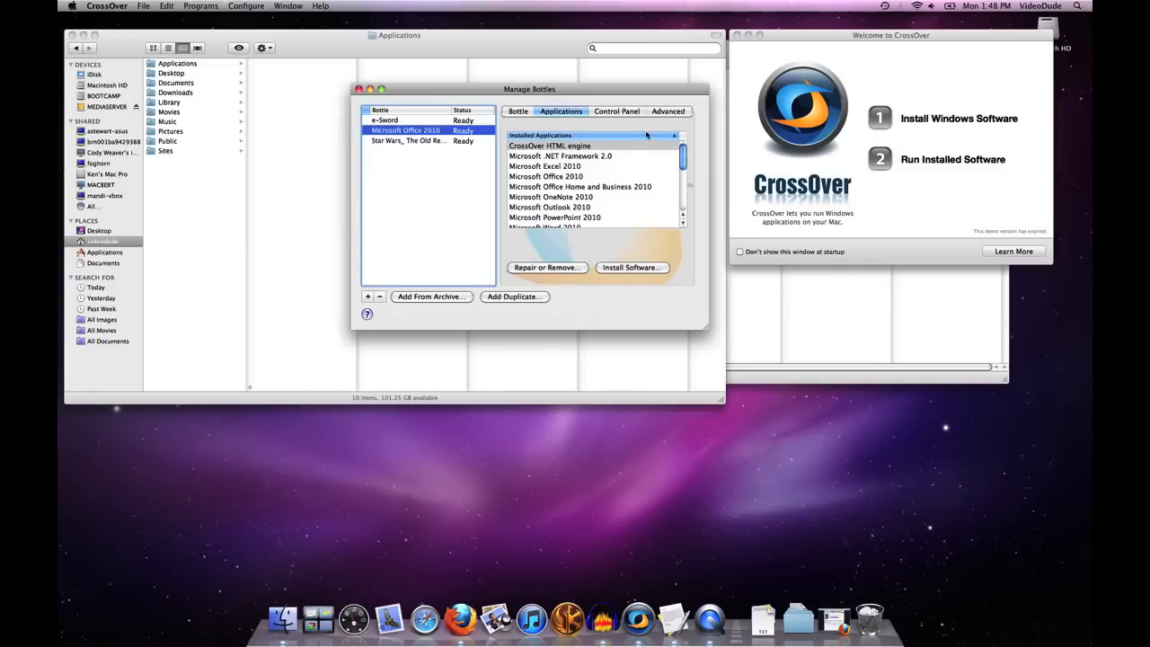
# Show the Microsoft Office 2010 bottle's Advanced settings
pyautogui.click(667, 111)
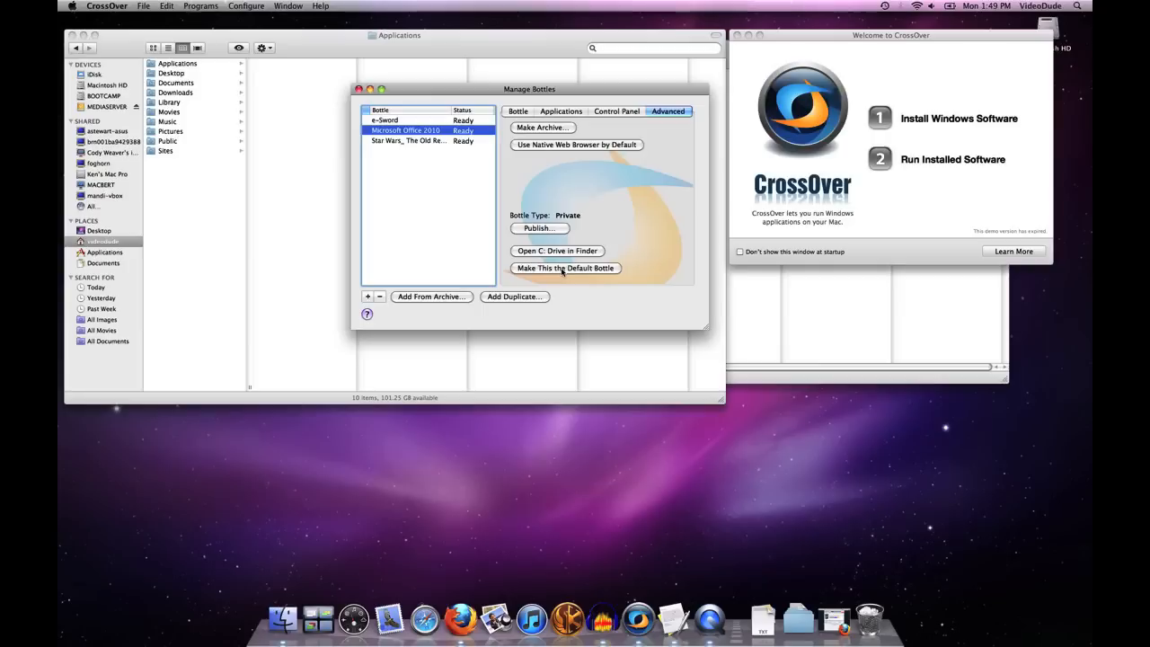
# Make Microsoft Office 2010 the default bottle and return to its Applications list
pyautogui.click(565, 268)
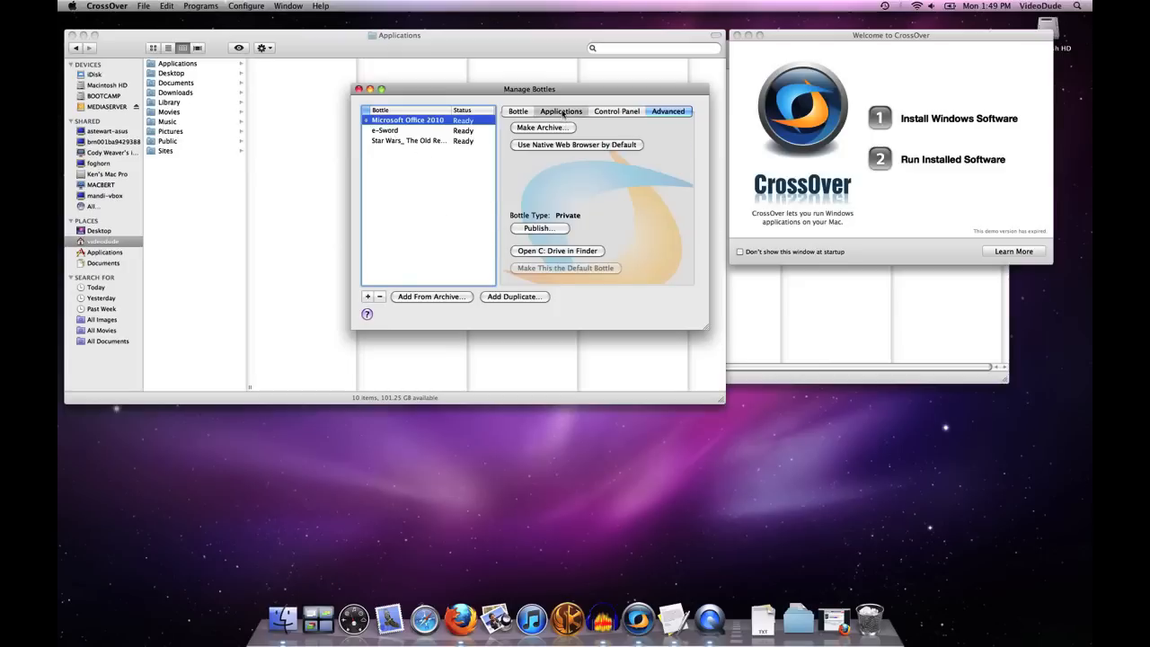
pyautogui.click(560, 110)
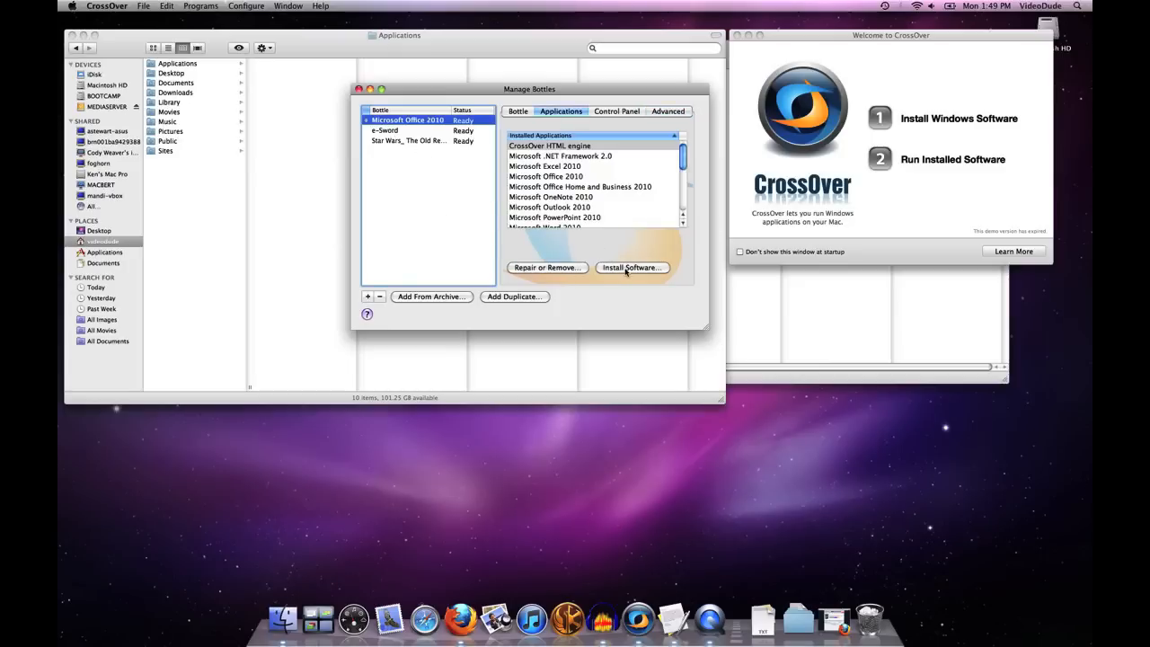